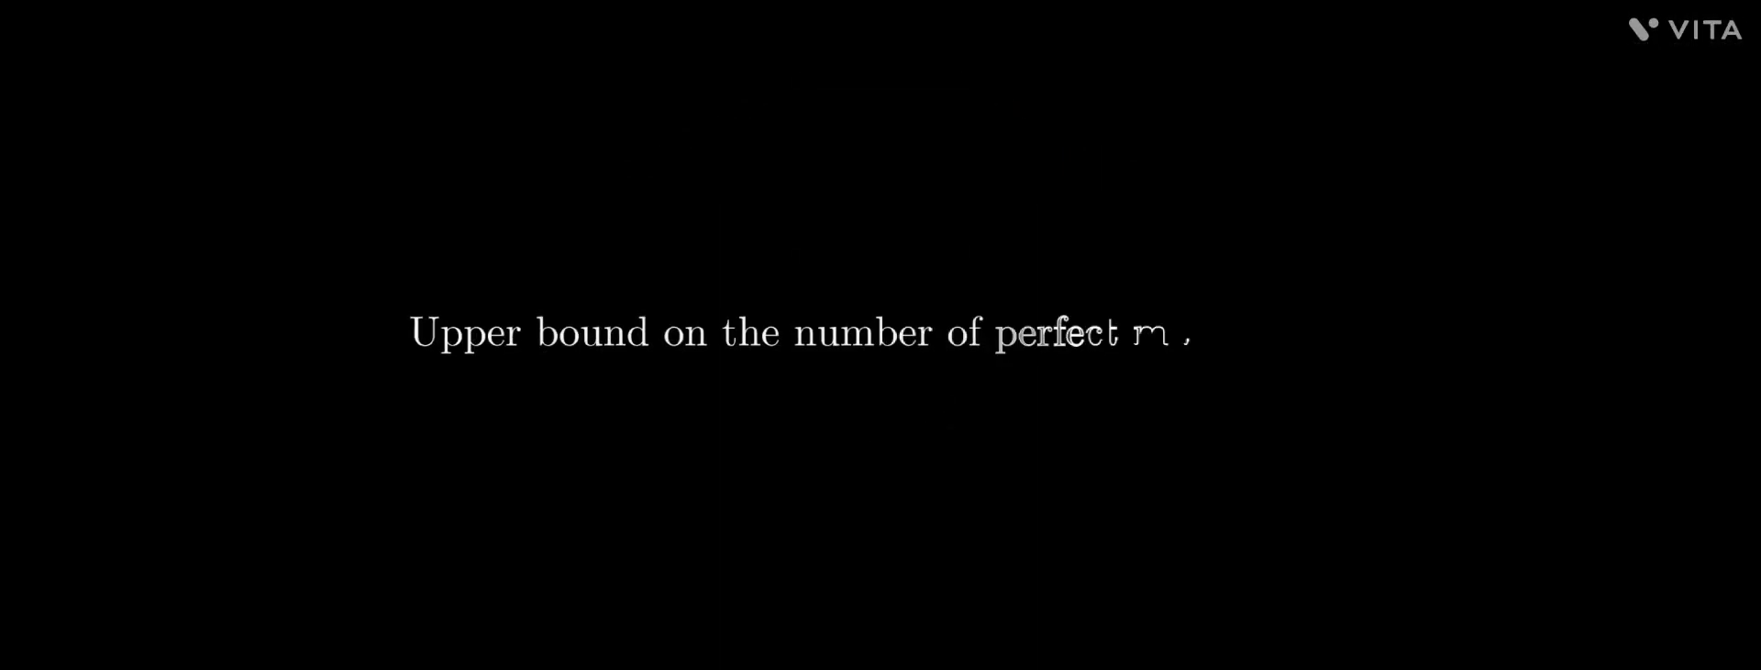
pyautogui.write('matchings ?')
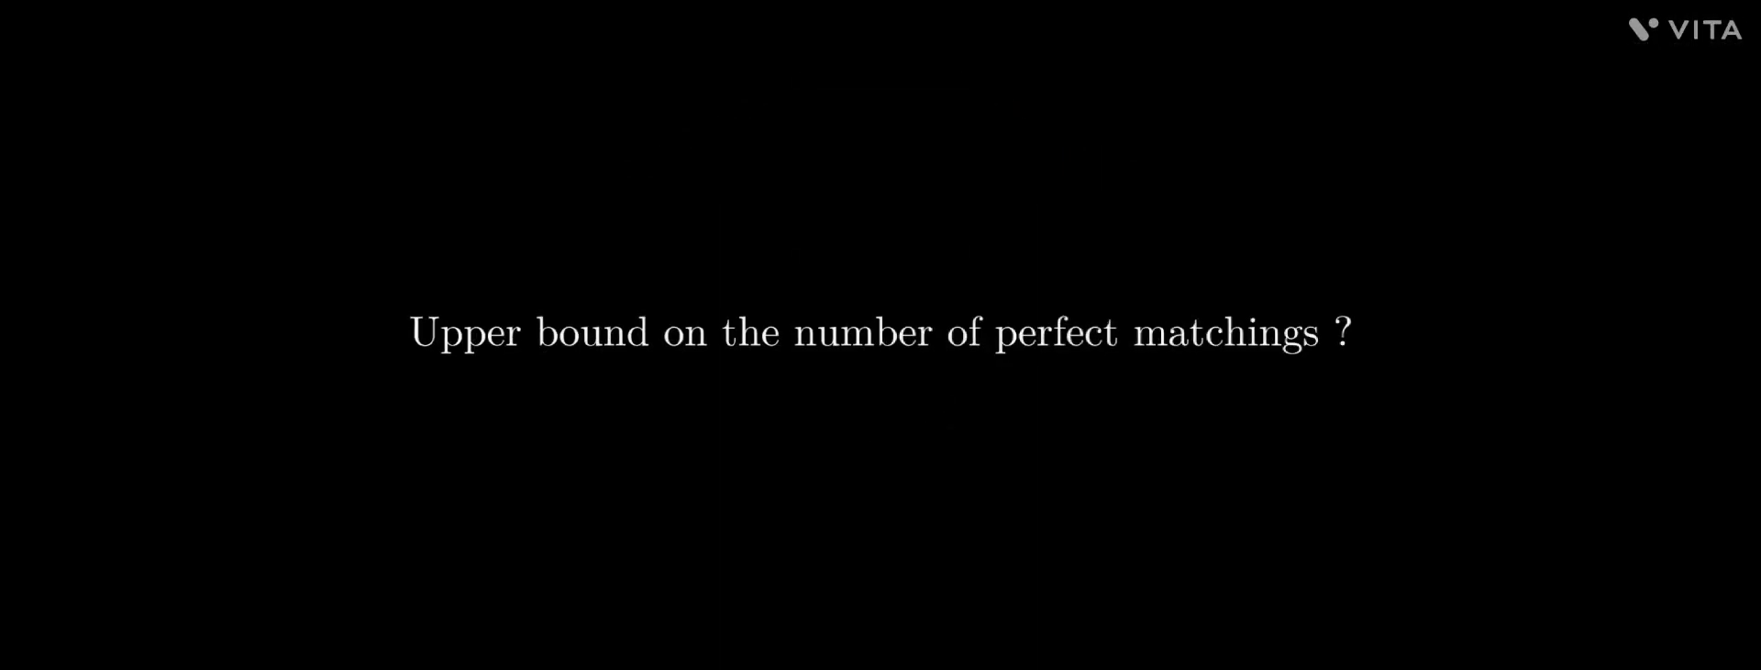